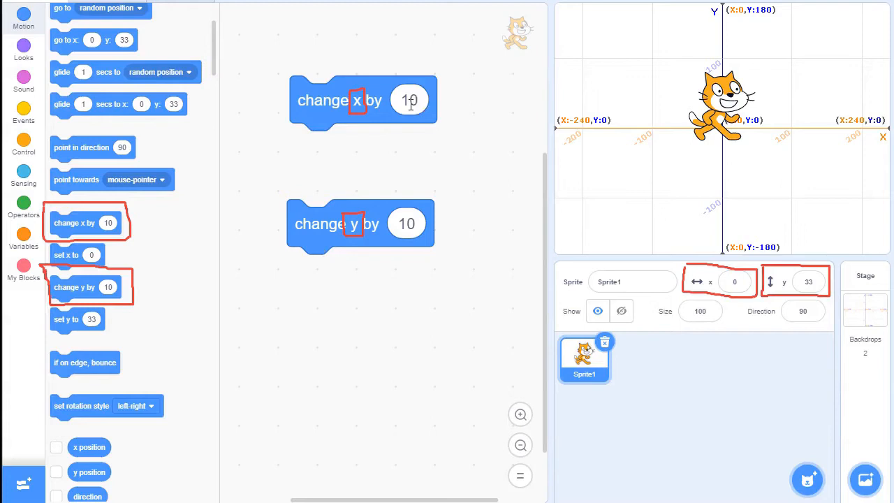
Step: Run the 'change y by 10' block twice, raising the cat's y to 53
{"action": "left_click", "coordinate": [809, 282]}
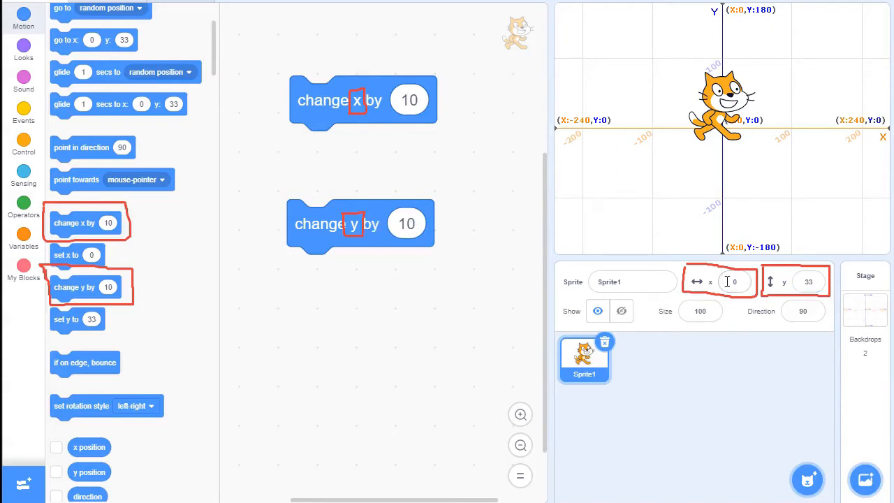
{"action": "left_click", "coordinate": [807, 282]}
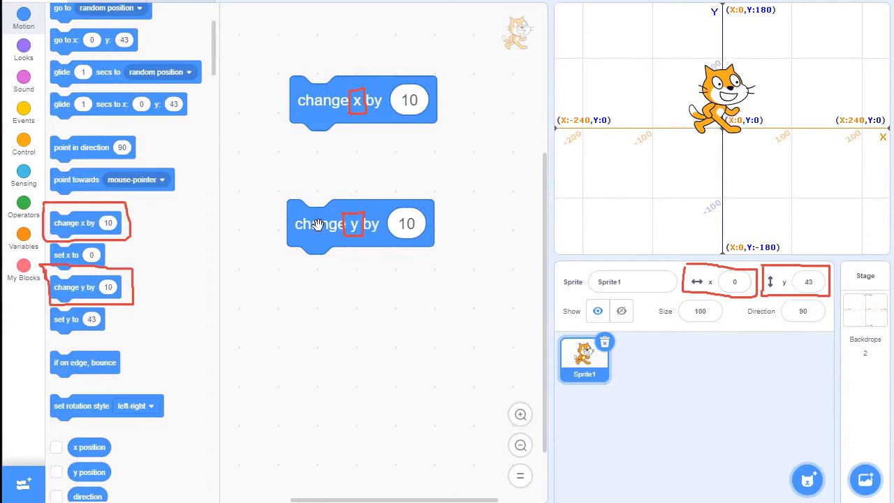
{"action": "mouse_move", "coordinate": [304, 217]}
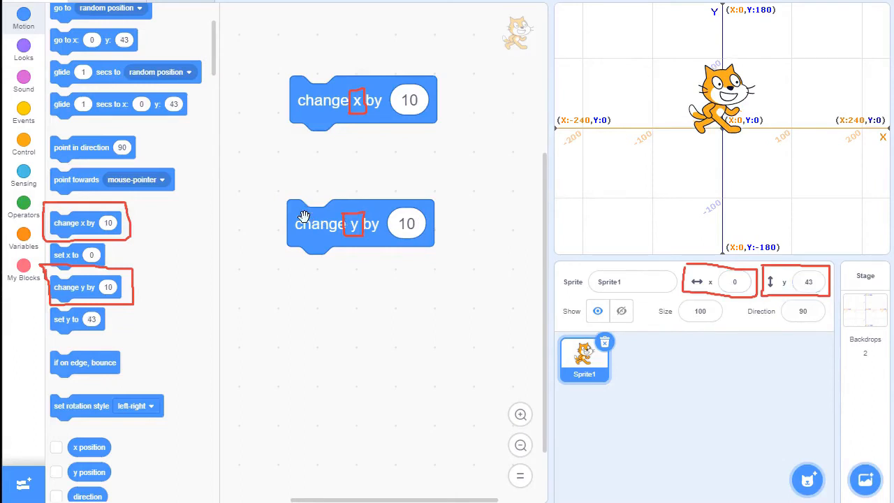
{"action": "left_click", "coordinate": [360, 223]}
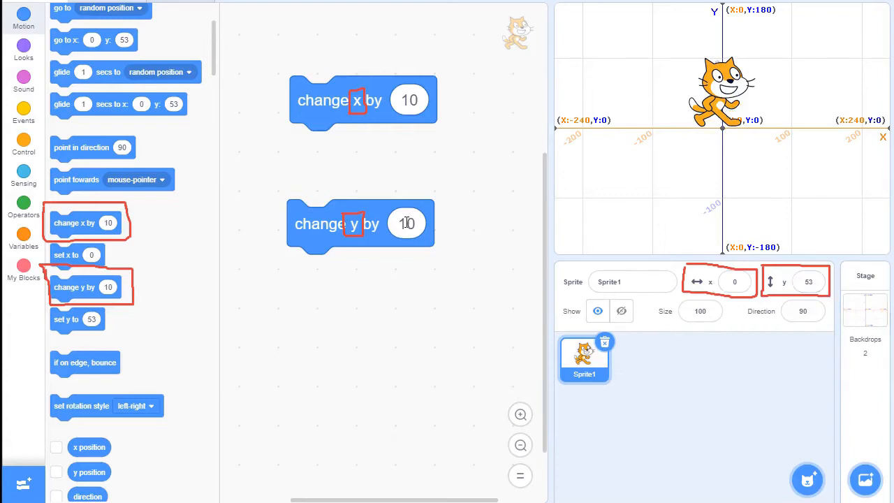
Step: Set 'change y by' to -10 and run it, lowering the cat to y 23
{"action": "left_click", "coordinate": [409, 223]}
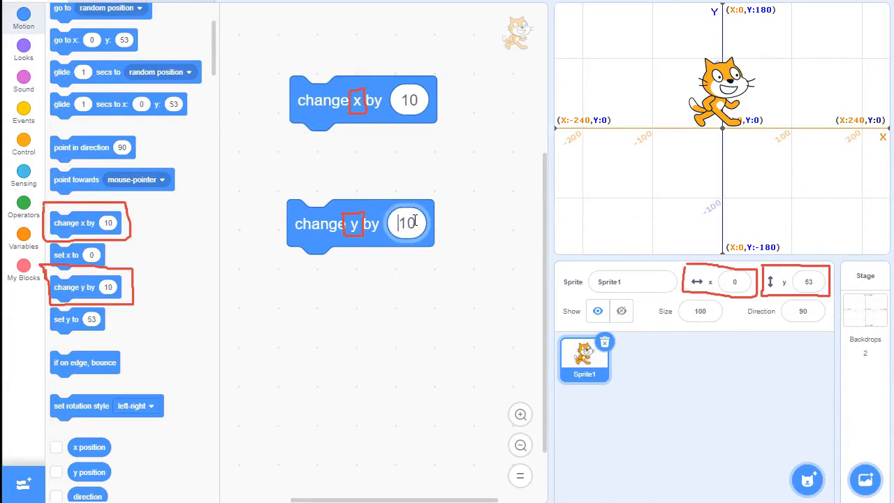
{"action": "type", "text": "-10"}
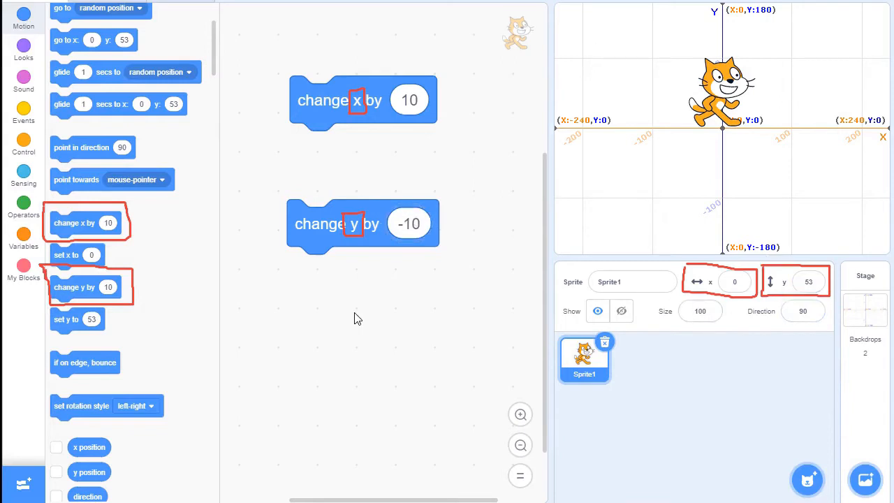
{"action": "left_click", "coordinate": [806, 281]}
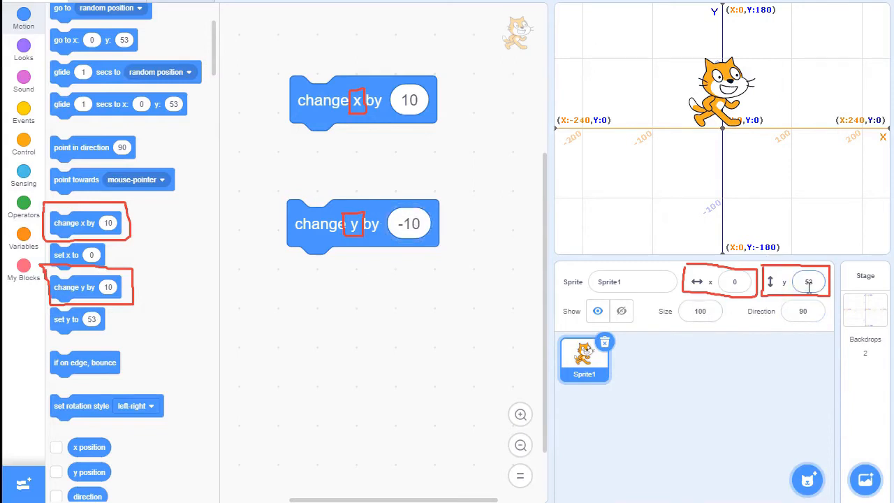
{"action": "left_click", "coordinate": [325, 231]}
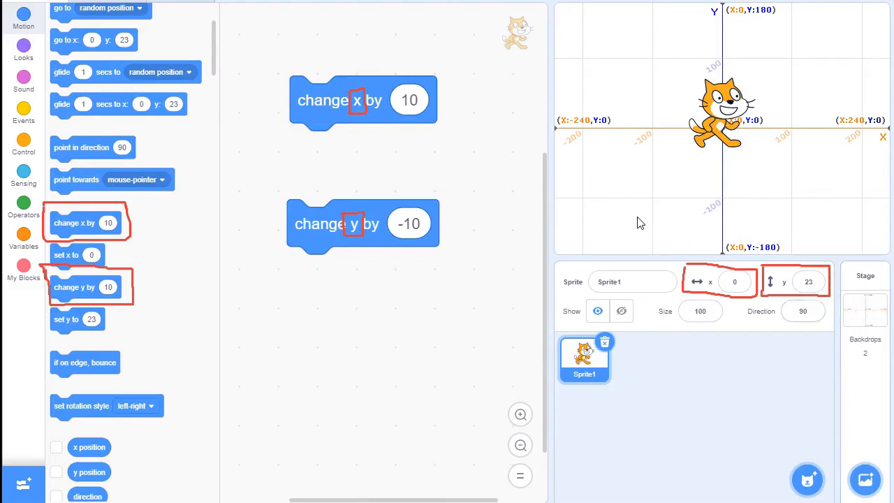
{"action": "mouse_move", "coordinate": [639, 32]}
{"action": "type", "text": "10"}
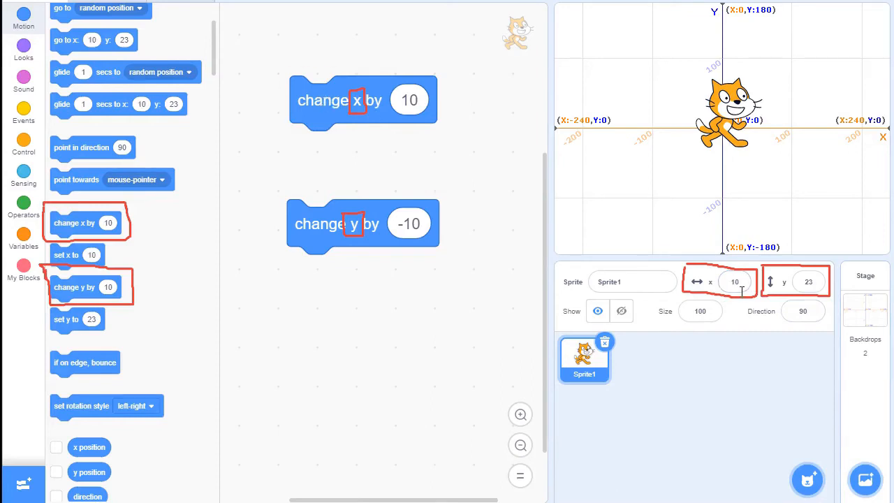
{"action": "mouse_move", "coordinate": [315, 105]}
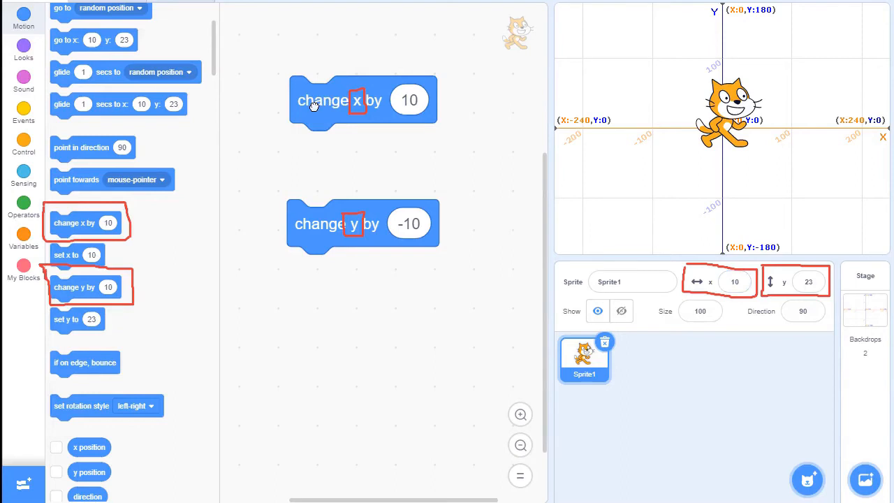
Step: Run 'change x by 10' to move the cat right, then edit its amount
{"action": "left_click", "coordinate": [362, 99]}
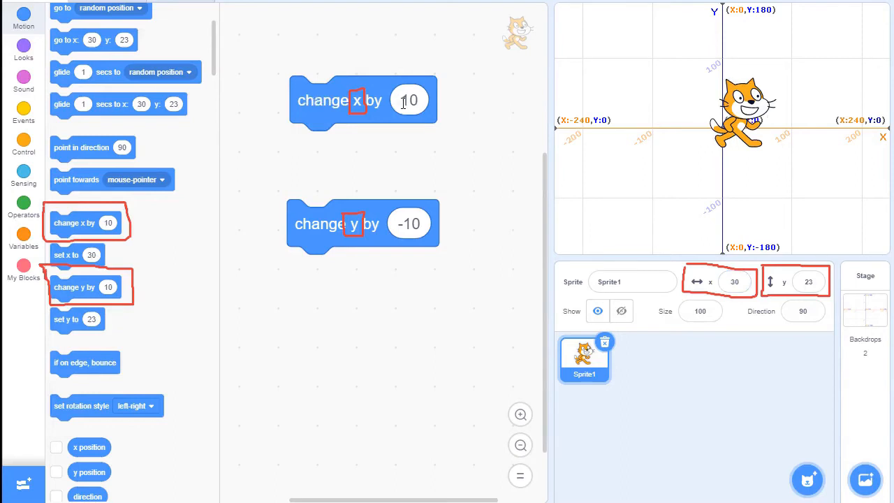
{"action": "left_click", "coordinate": [409, 100]}
{"action": "type", "text": "-10"}
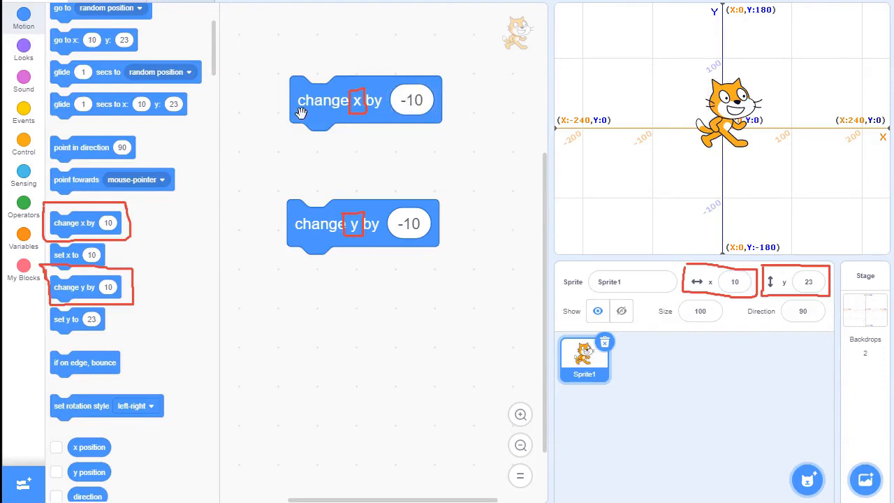
Step: Run 'change x by -10' to move the cat left back to x 0
{"action": "left_click", "coordinate": [358, 100]}
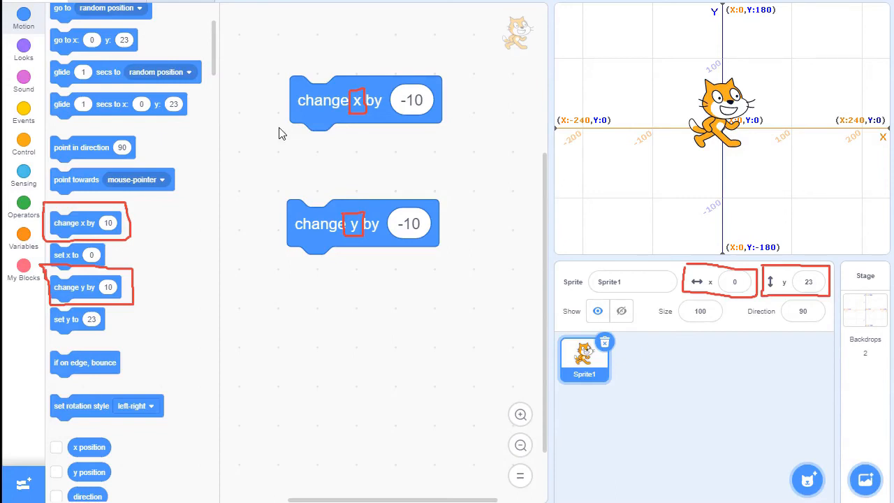
{"action": "mouse_move", "coordinate": [408, 263]}
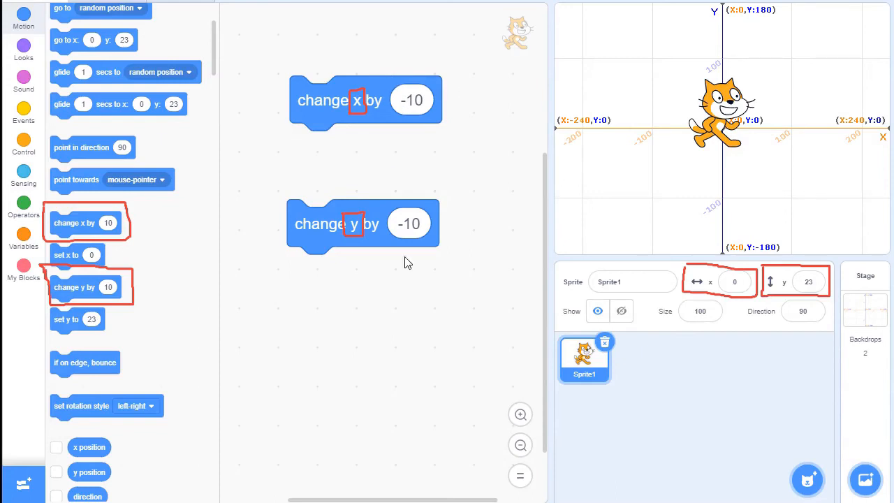
{"action": "mouse_move", "coordinate": [351, 405]}
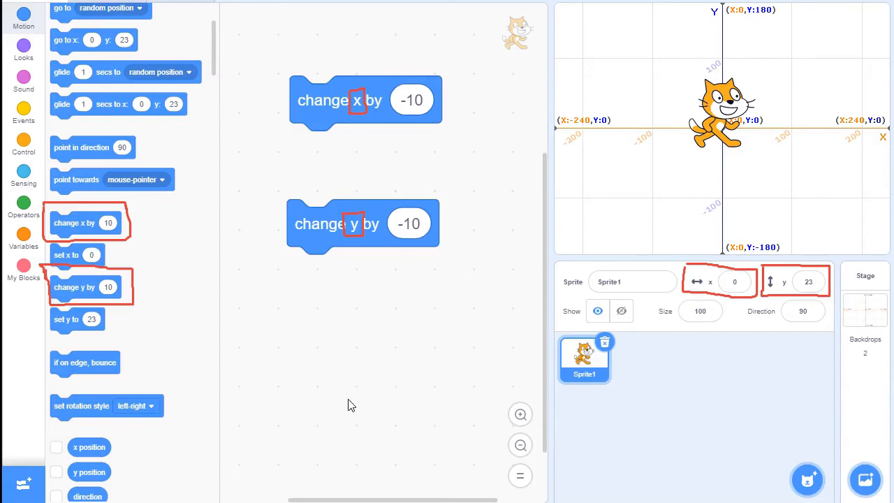